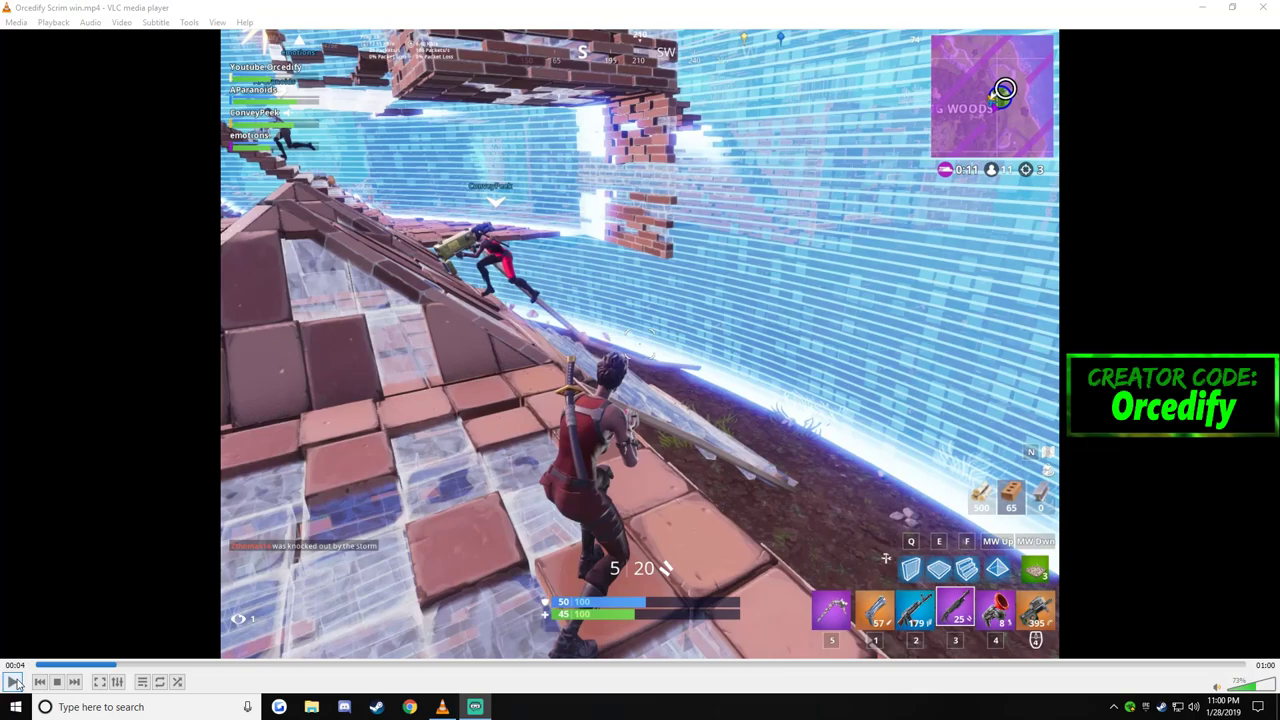
Step: Turn Instant Replay off in the Alt+Z overlay and reach the video capture settings
click(14, 680)
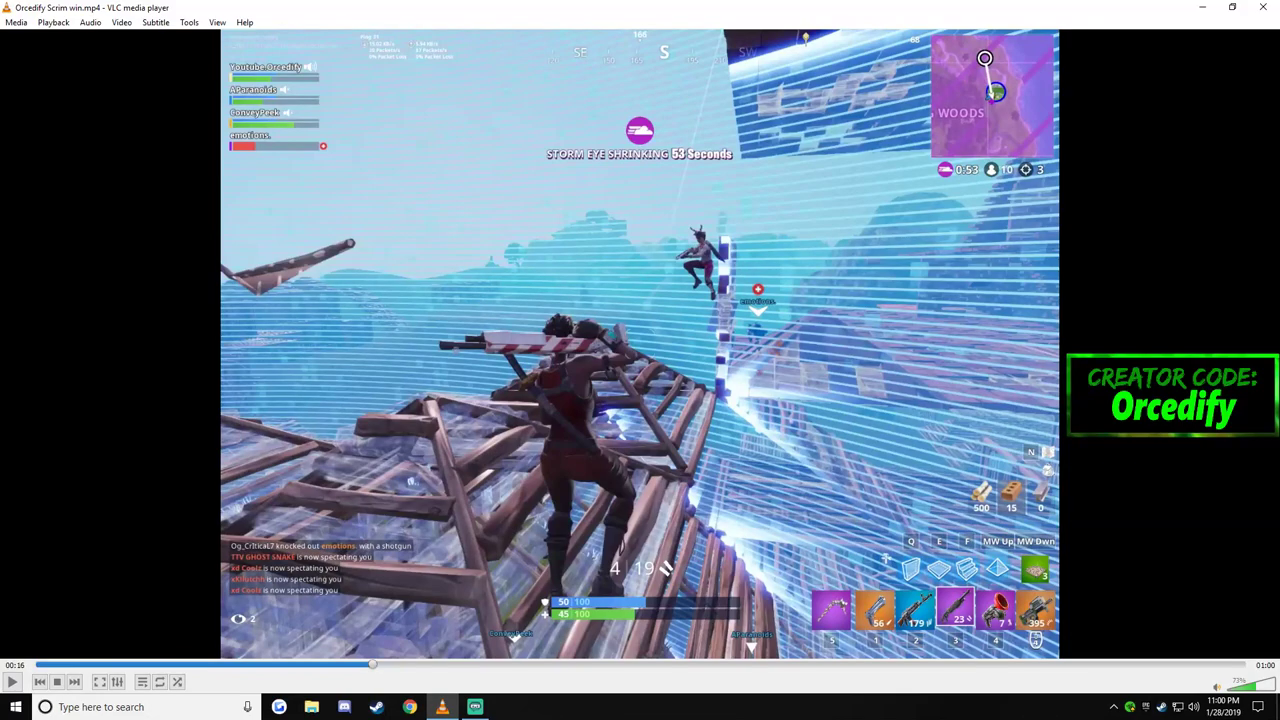
key(alt+z)
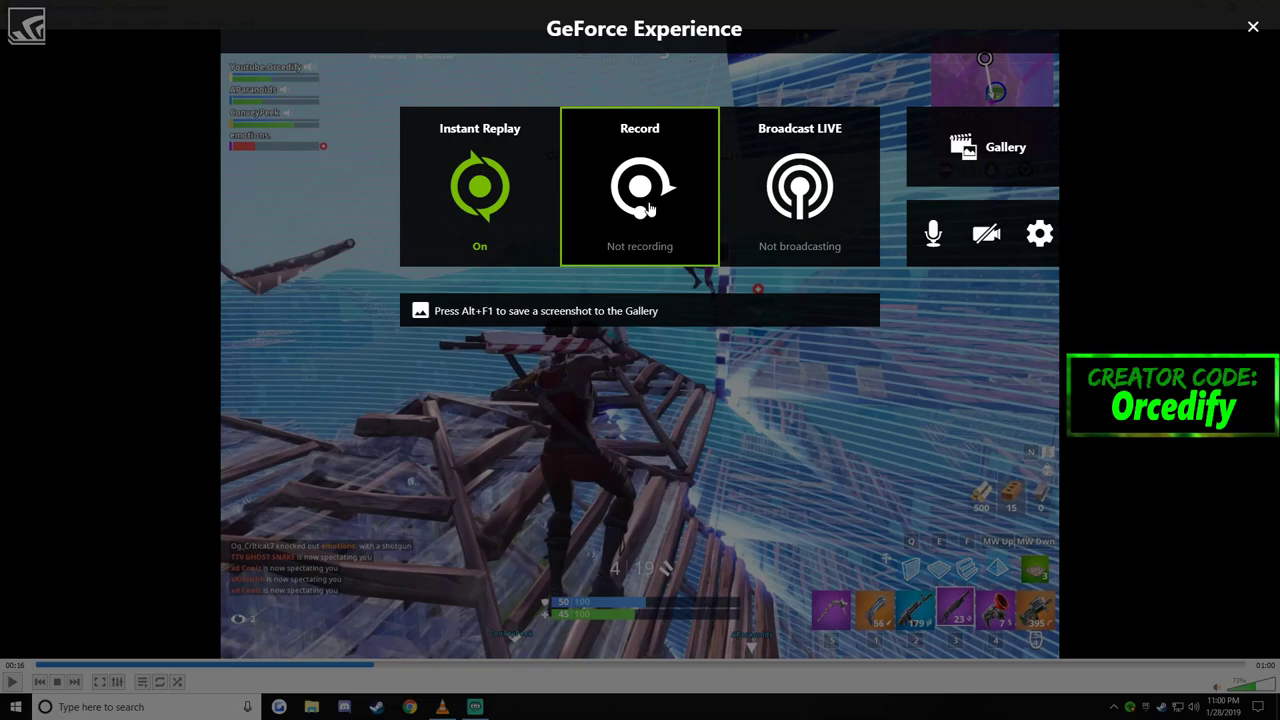
click(480, 186)
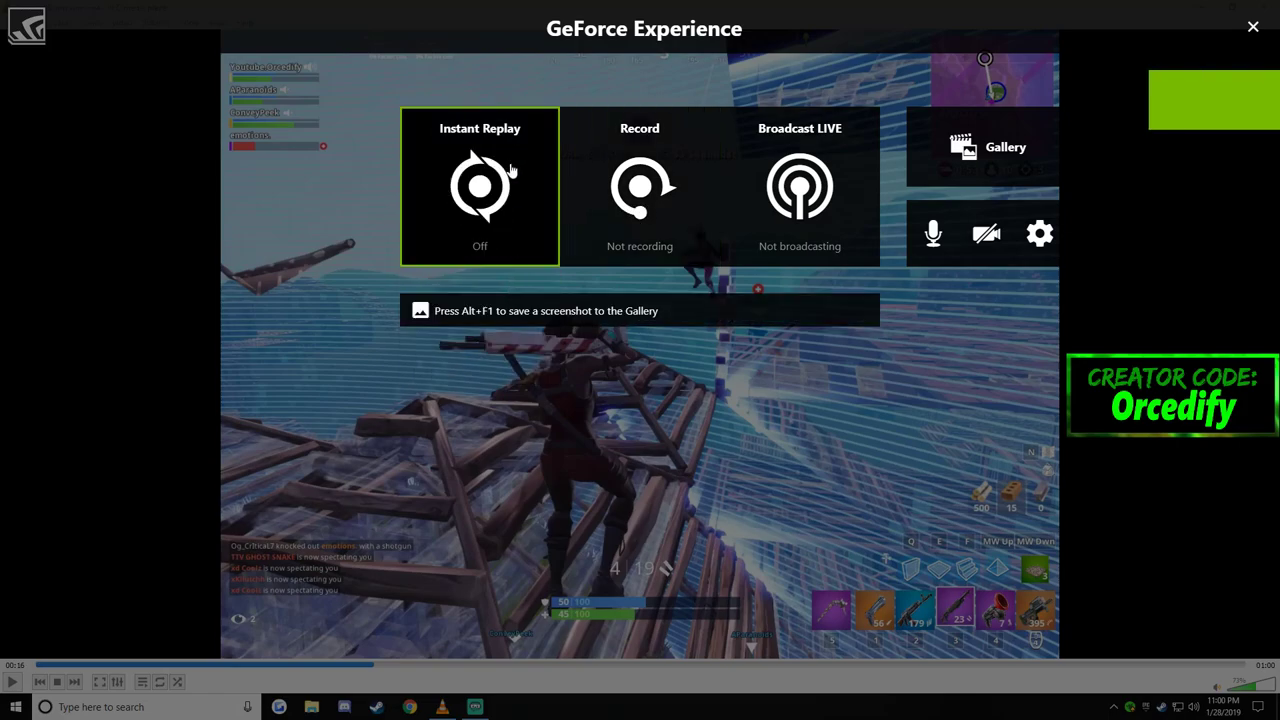
click(1040, 232)
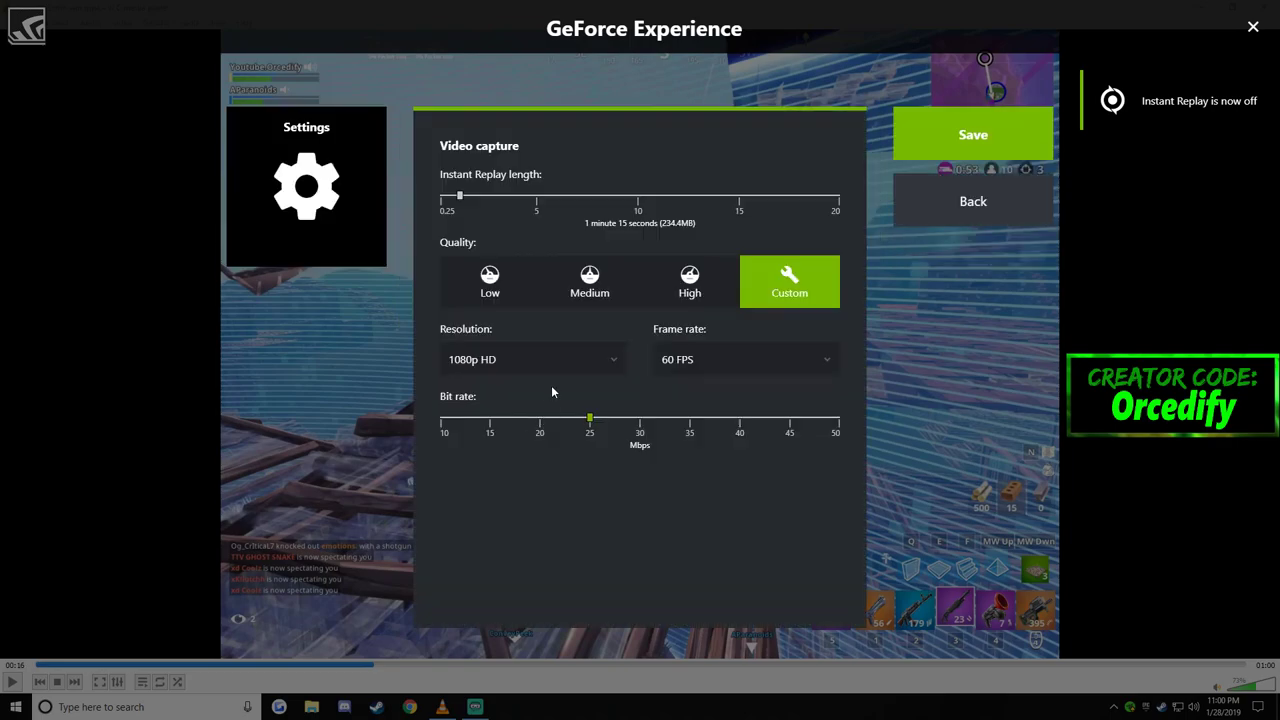
mouse_move(584, 408)
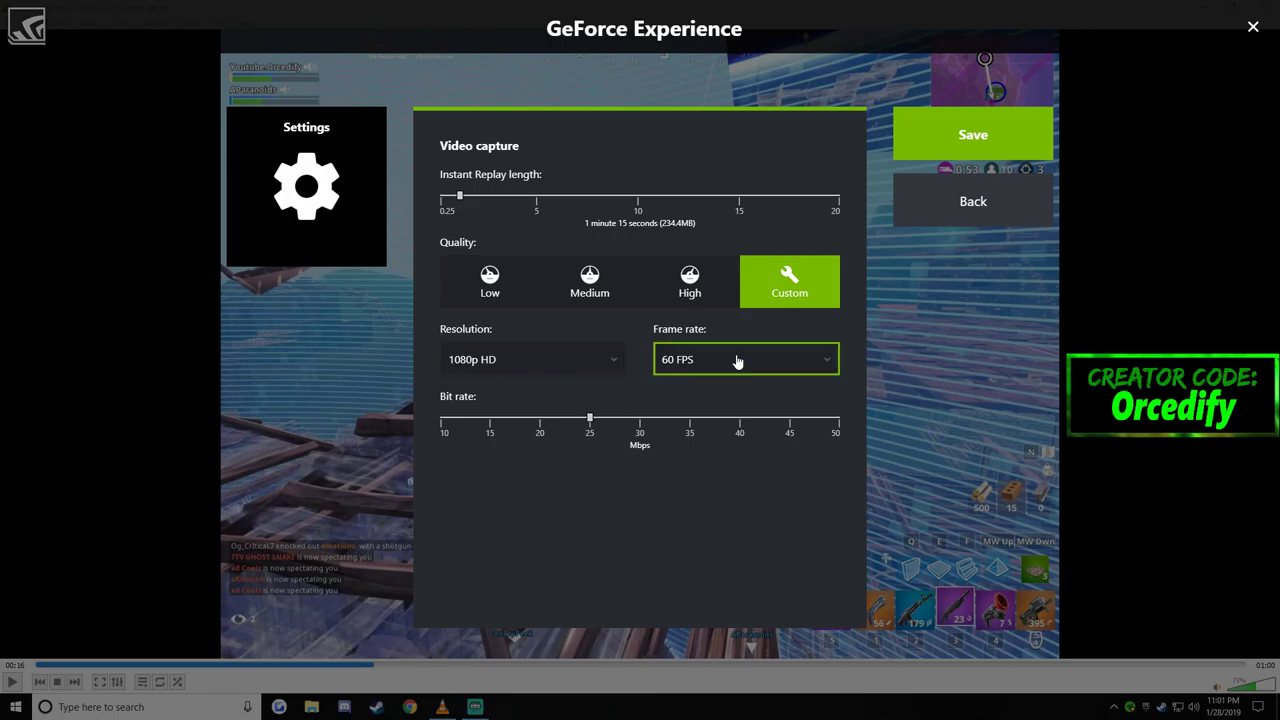
mouse_move(810, 356)
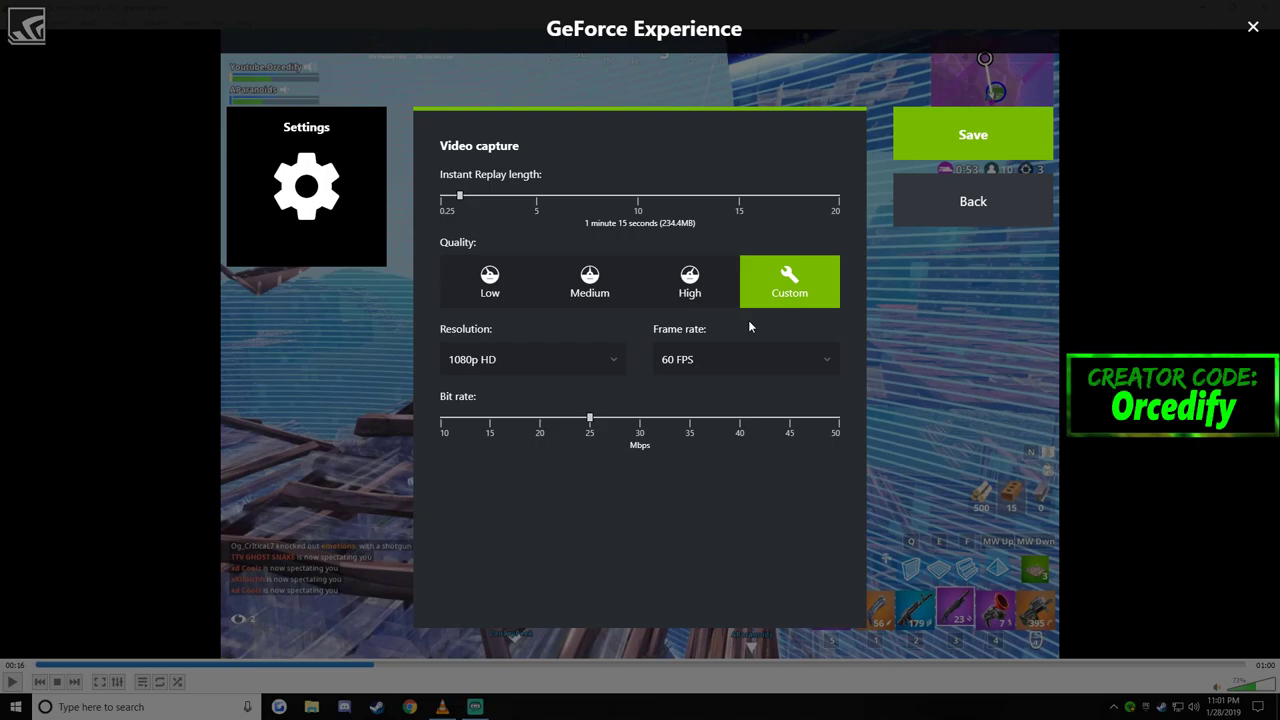
mouse_move(752, 332)
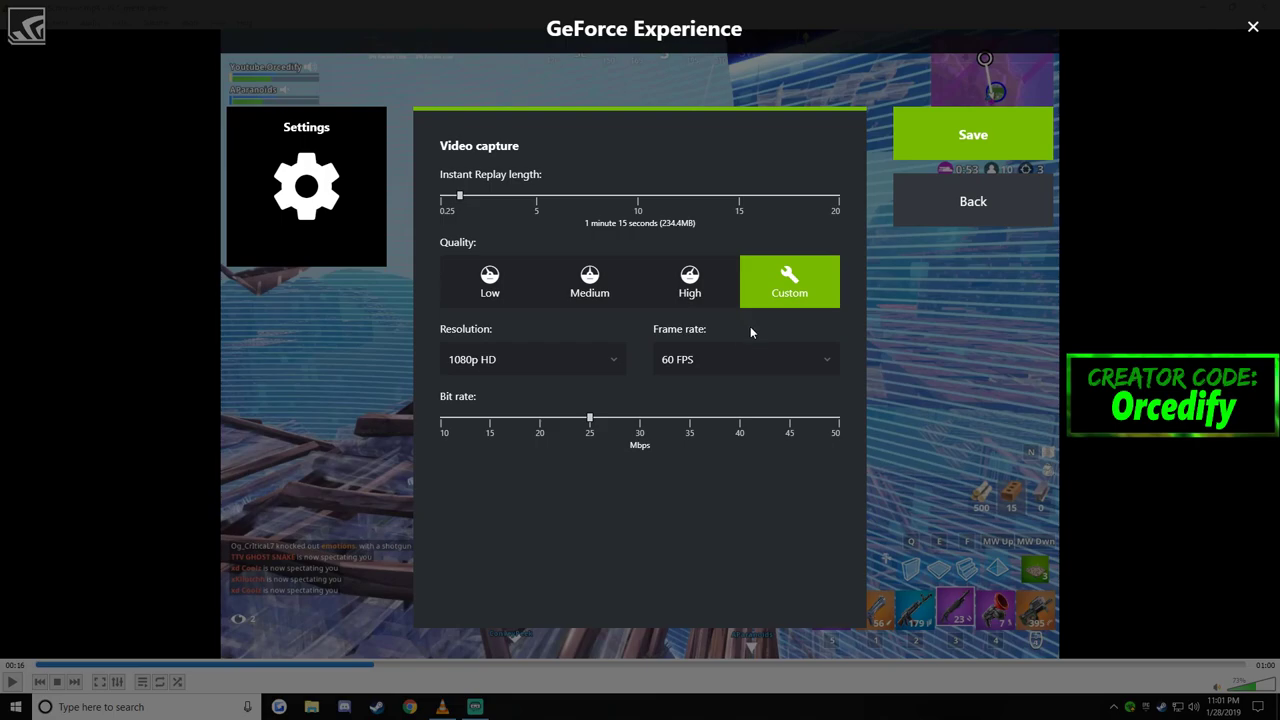